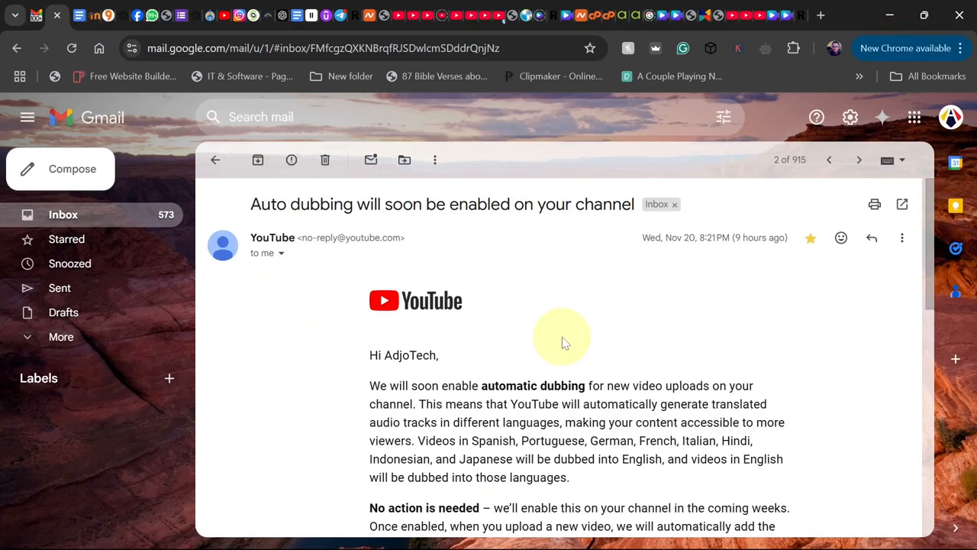
{"action": "mouse_move", "coordinate": [492, 397]}
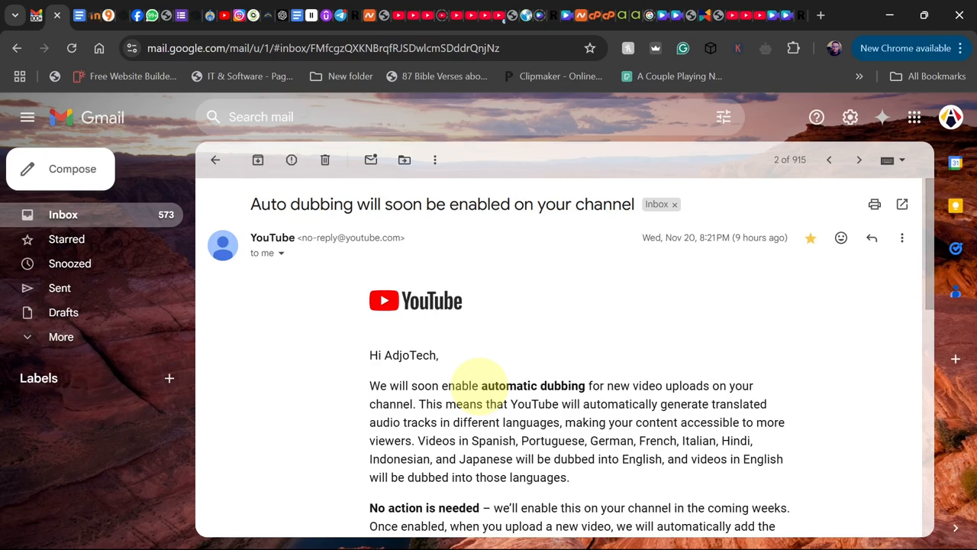
{"action": "mouse_move", "coordinate": [273, 324]}
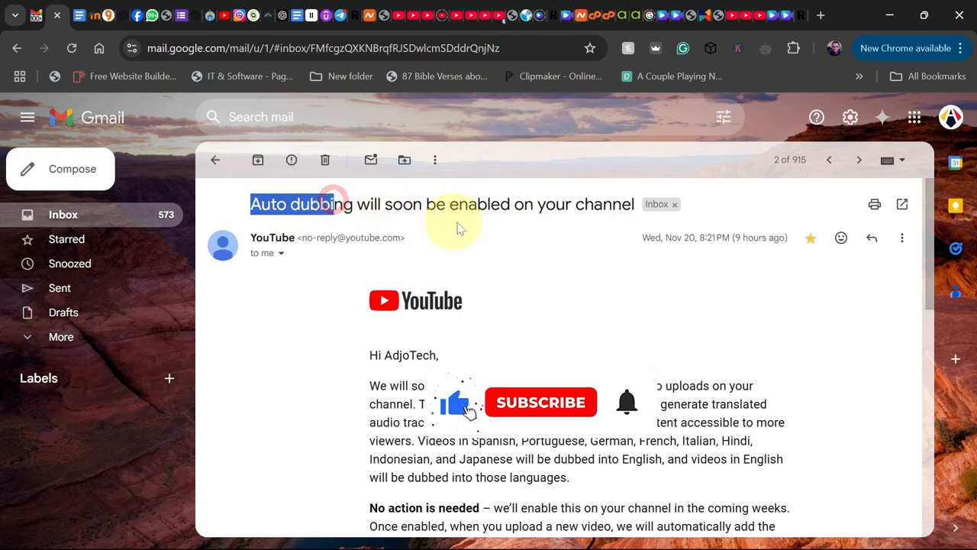
- Read the email and highlight the languages Spanish and Portuguese
{"action": "scroll", "scroll_direction": "down", "scroll_amount": 3}
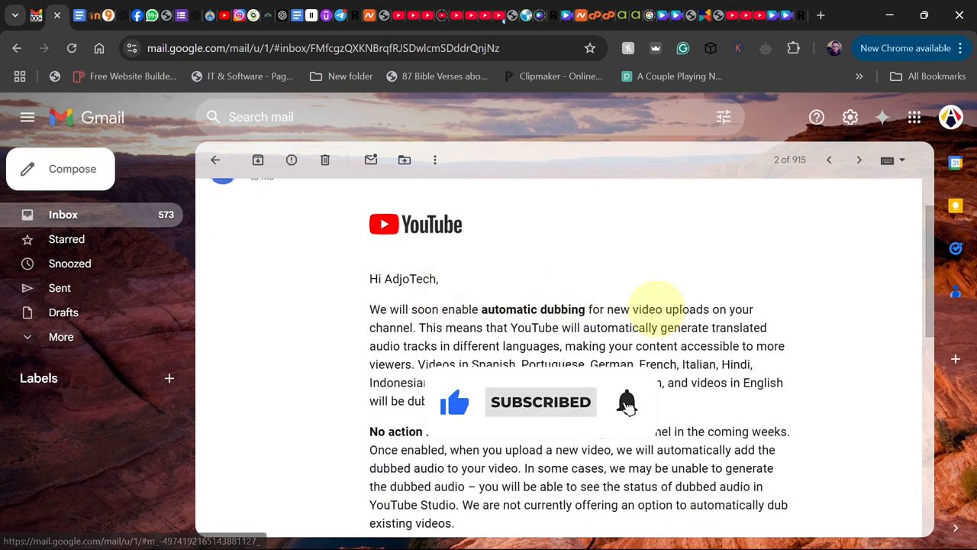
{"action": "mouse_move", "coordinate": [362, 336]}
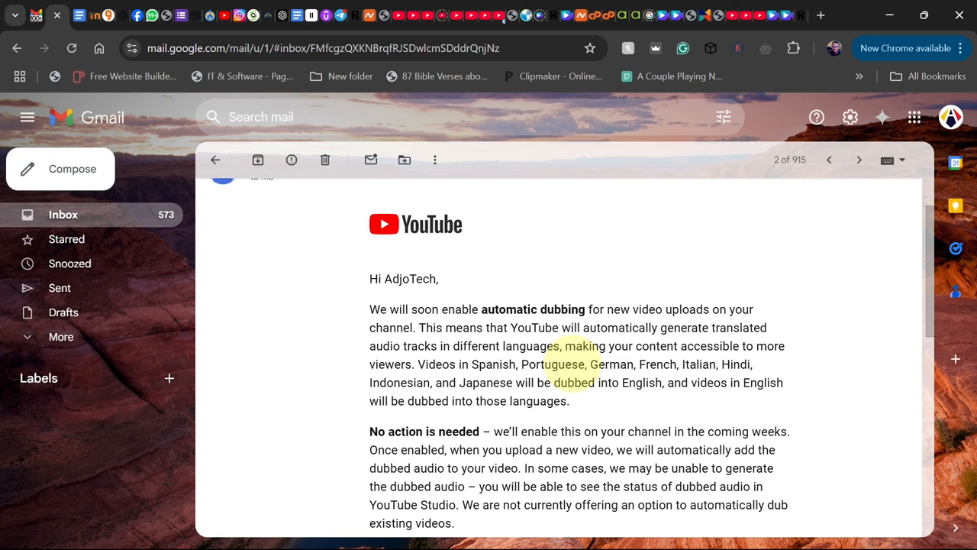
{"action": "double_click", "coordinate": [696, 364]}
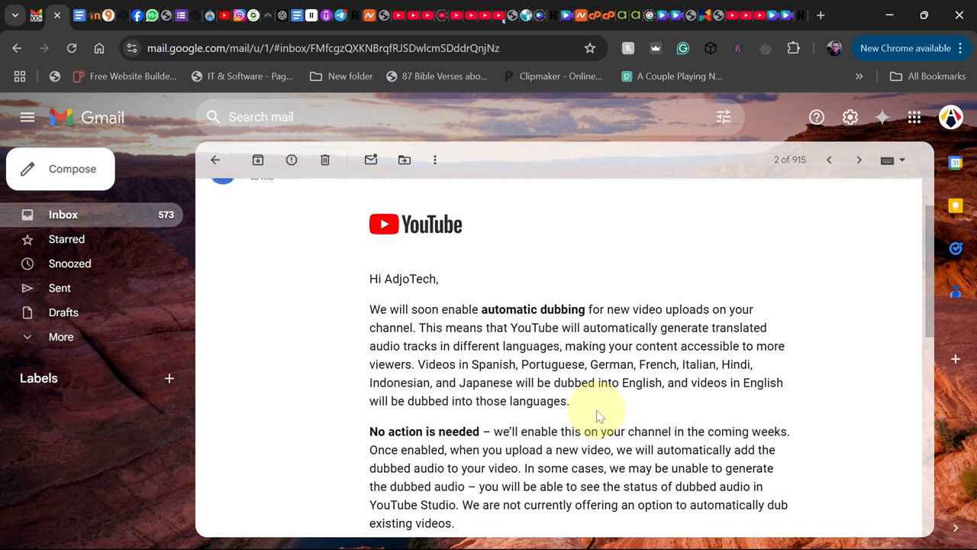
{"action": "mouse_move", "coordinate": [553, 389]}
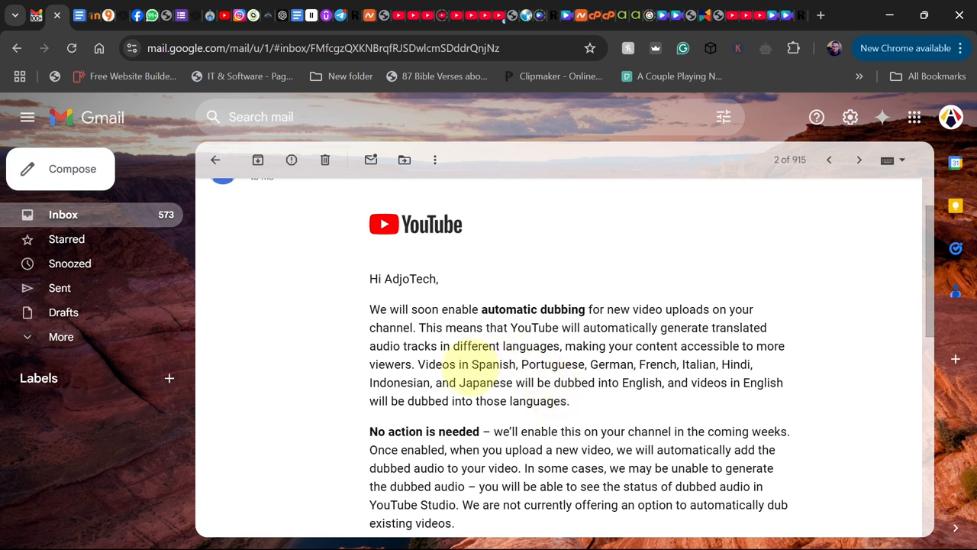
{"action": "double_click", "coordinate": [491, 364]}
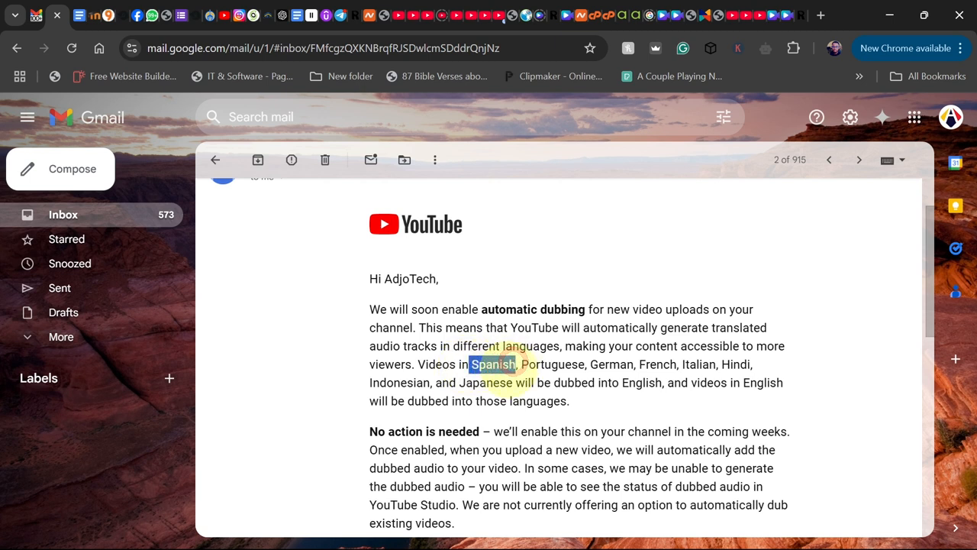
{"action": "double_click", "coordinate": [551, 364]}
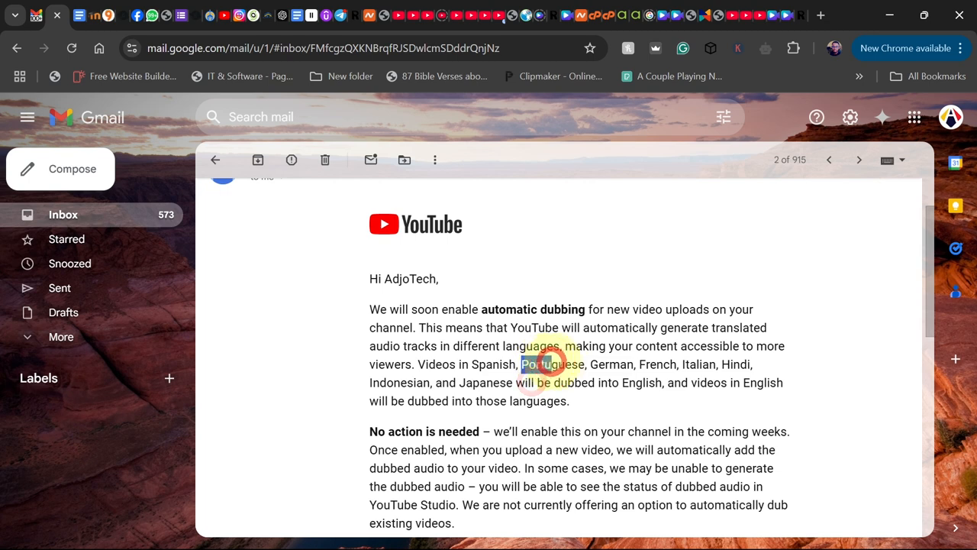
{"action": "double_click", "coordinate": [551, 364]}
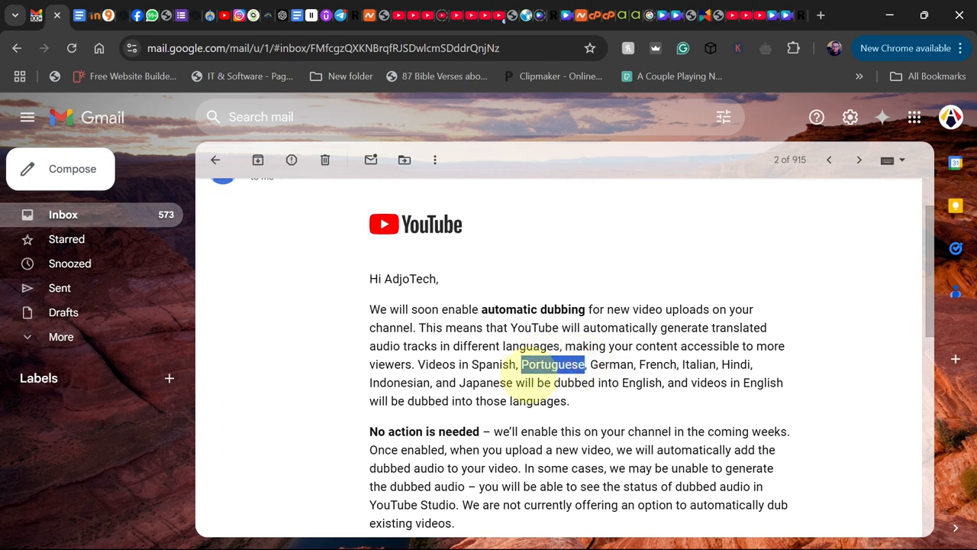
- Highlight 'Upload defaults' in the email's settings path, then open YouTube Studio Settings
{"action": "scroll", "scroll_direction": "down", "scroll_amount": 3}
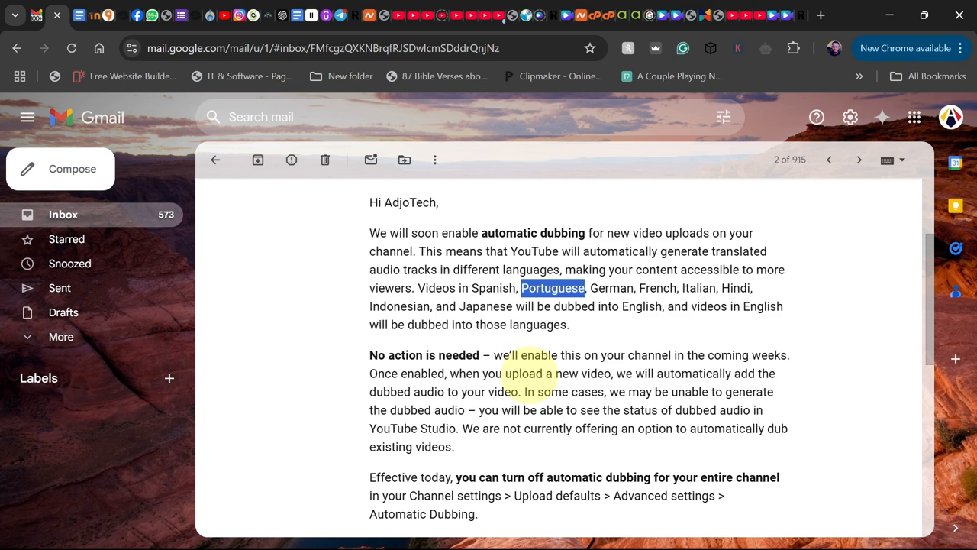
{"action": "scroll", "scroll_direction": "down", "scroll_amount": 3}
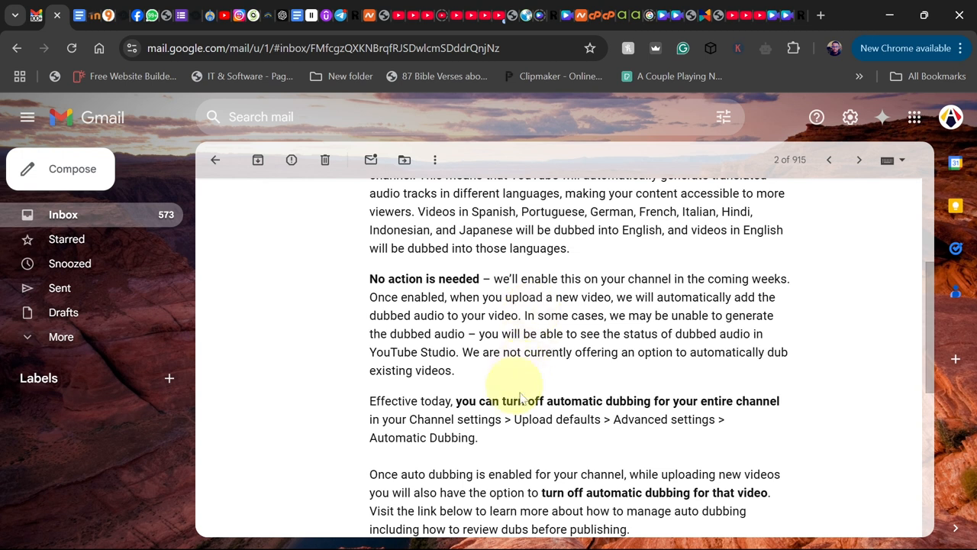
{"action": "mouse_move", "coordinate": [481, 416]}
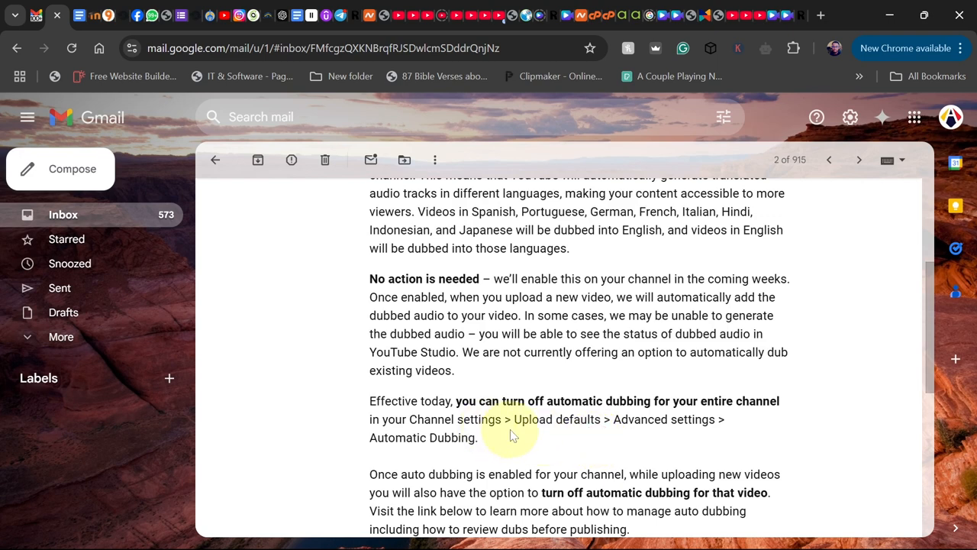
{"action": "double_click", "coordinate": [557, 419]}
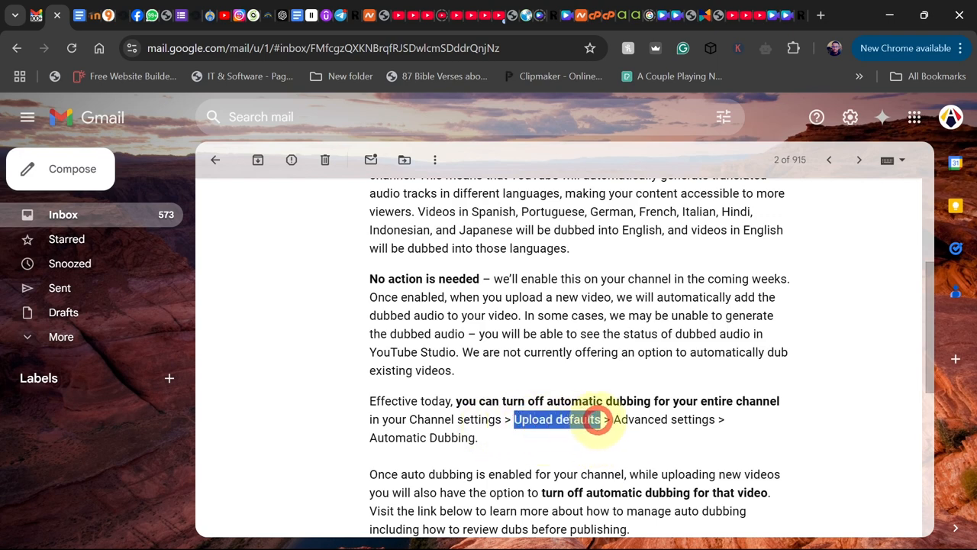
{"action": "scroll", "scroll_direction": "down", "scroll_amount": 3}
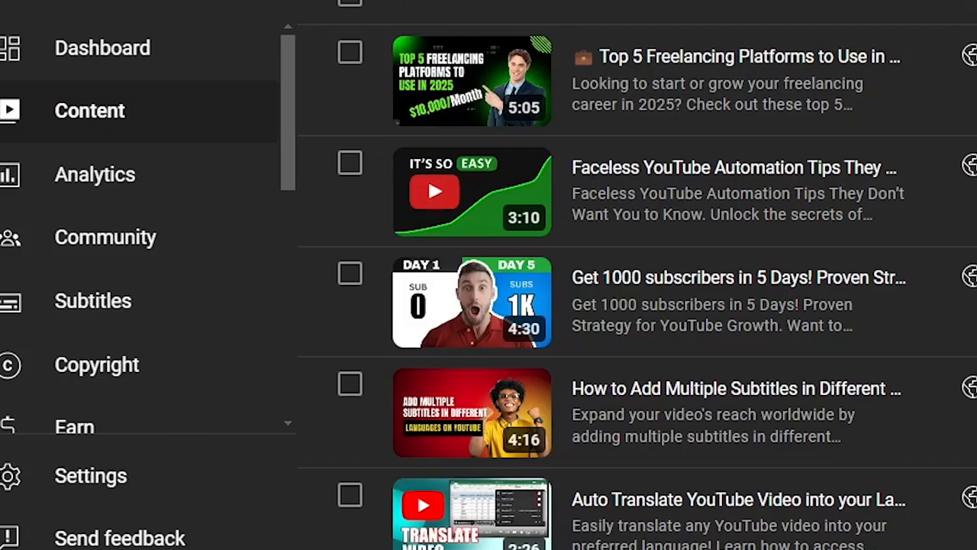
{"action": "mouse_move", "coordinate": [91, 475]}
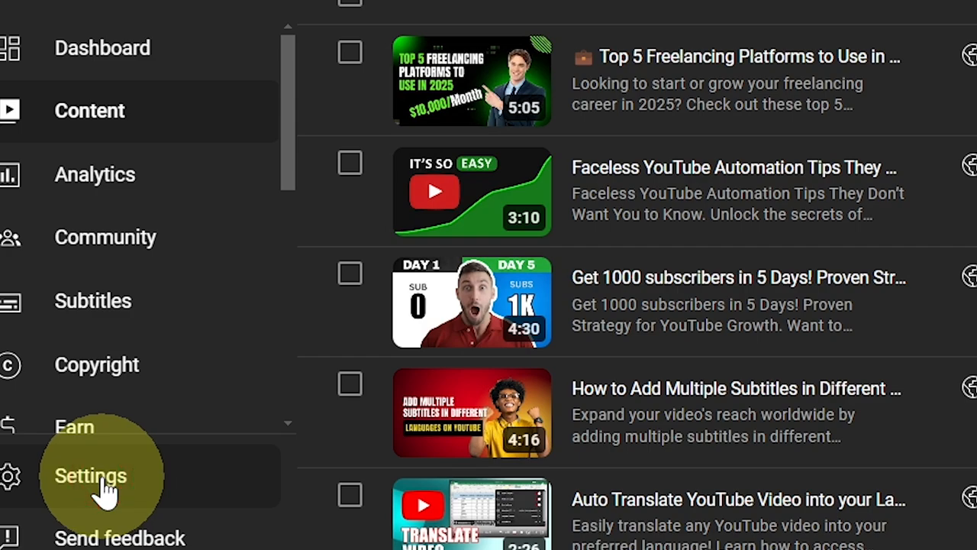
{"action": "left_click", "coordinate": [90, 474]}
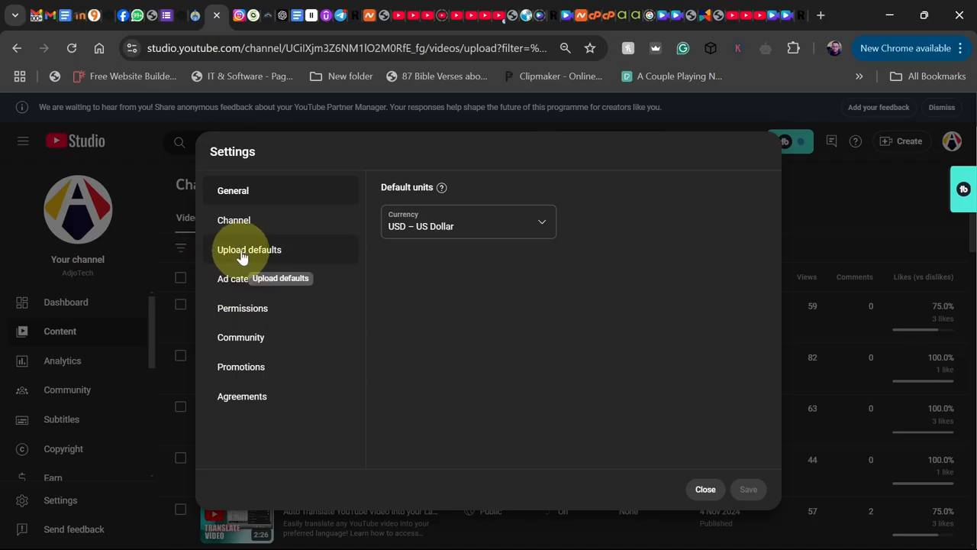
- Go to Upload defaults > Advanced settings and scroll to the Automatic dubbing section
{"action": "left_click", "coordinate": [248, 250]}
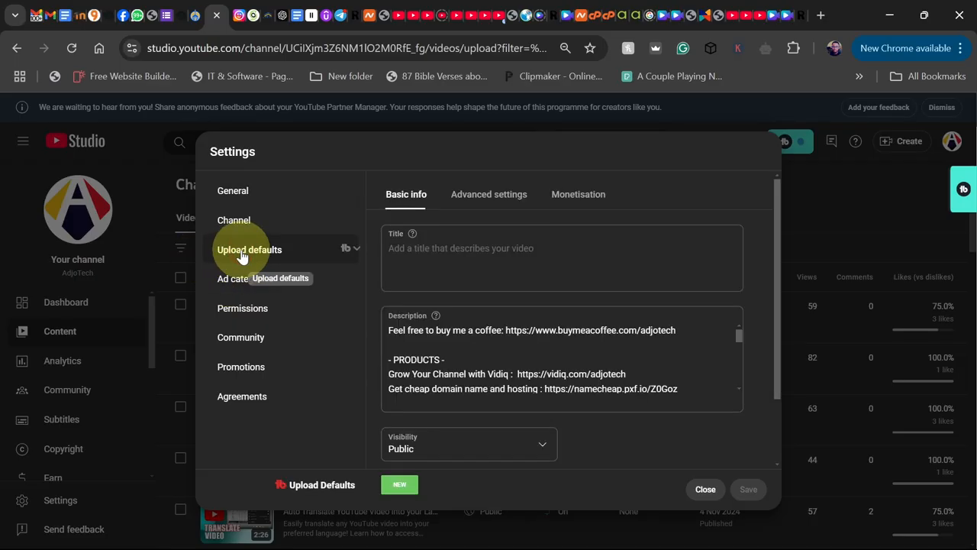
{"action": "left_click", "coordinate": [489, 194]}
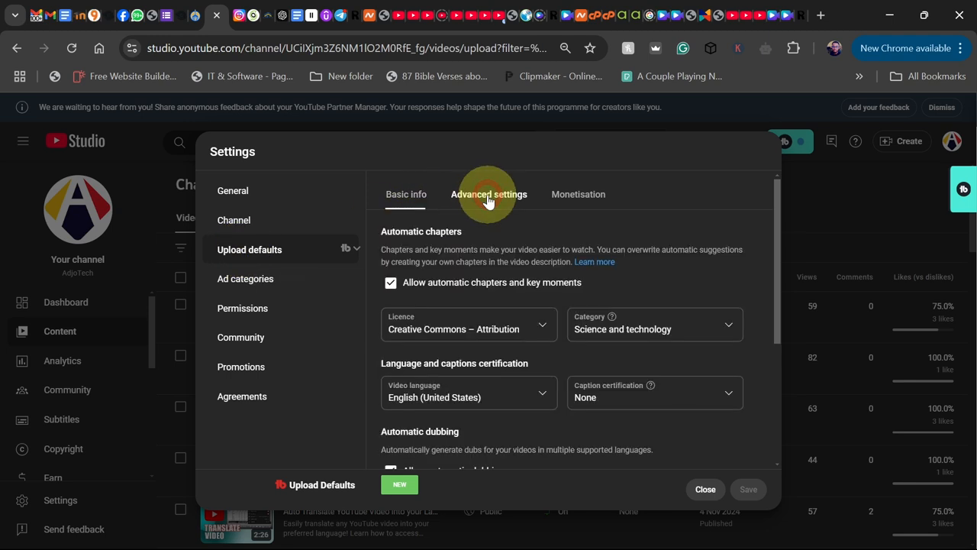
{"action": "scroll", "scroll_direction": "down", "scroll_amount": 3}
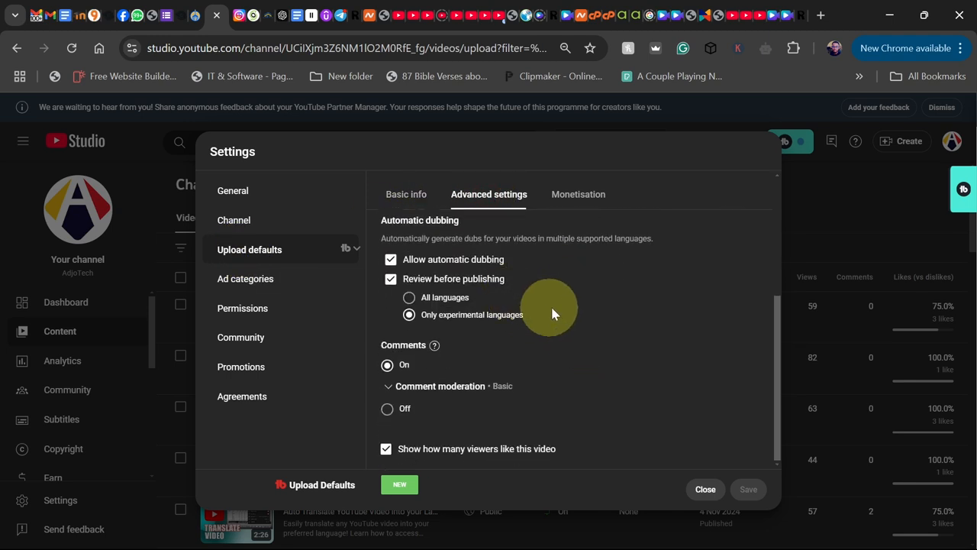
{"action": "scroll", "scroll_direction": "up", "scroll_amount": 3}
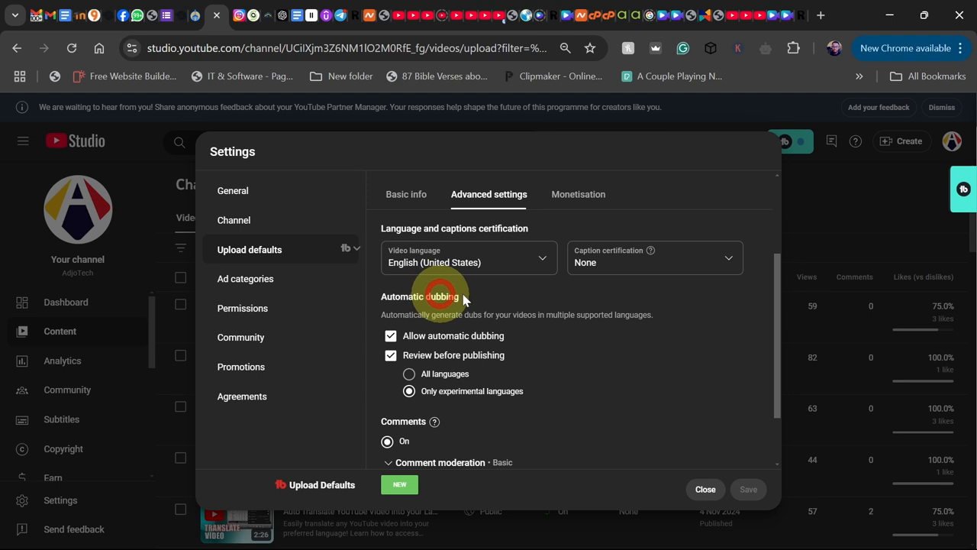
{"action": "double_click", "coordinate": [419, 296]}
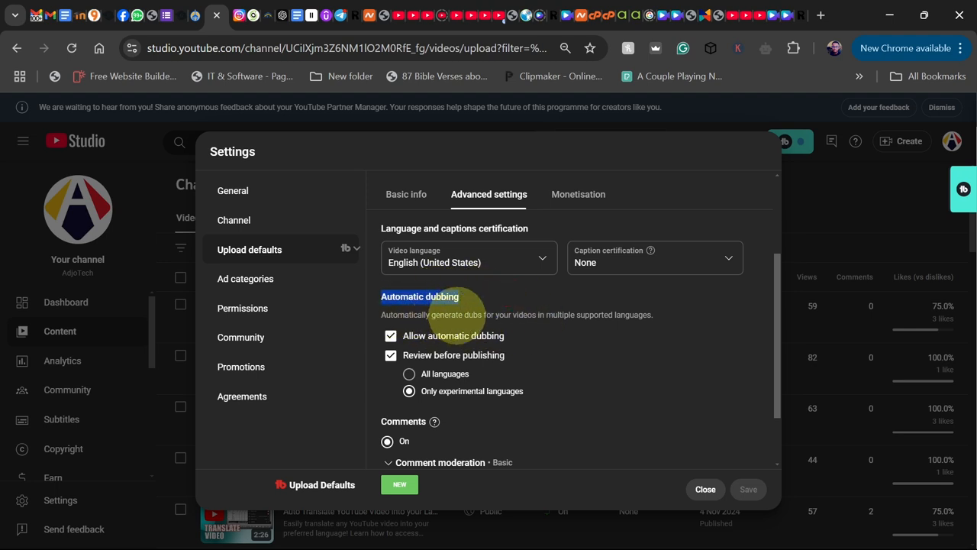
{"action": "mouse_move", "coordinate": [560, 319]}
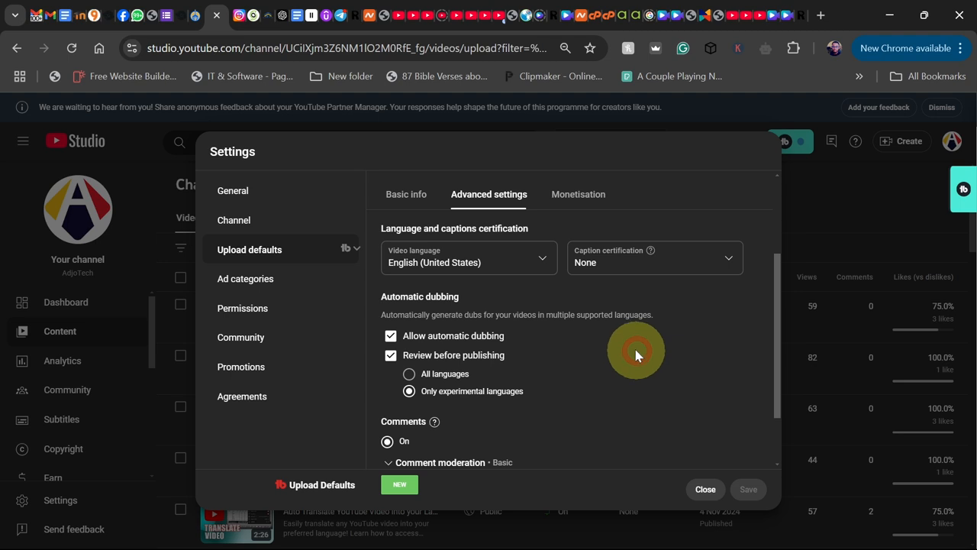
{"action": "mouse_move", "coordinate": [454, 345]}
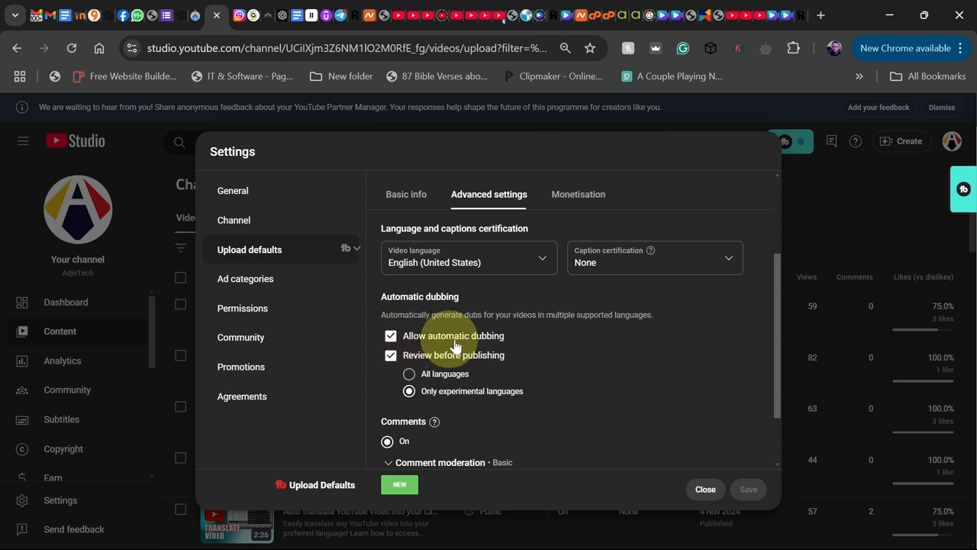
{"action": "mouse_move", "coordinate": [573, 364]}
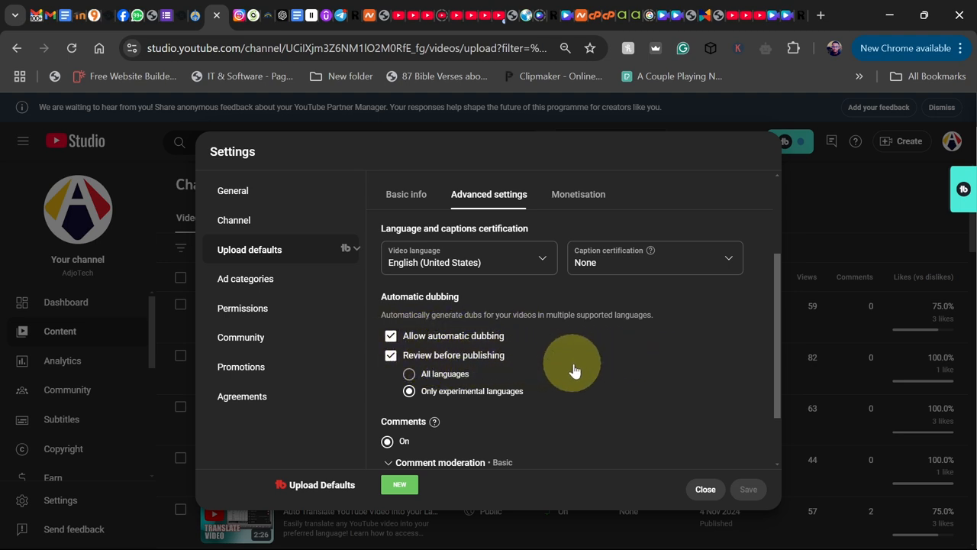
{"action": "mouse_move", "coordinate": [529, 395]}
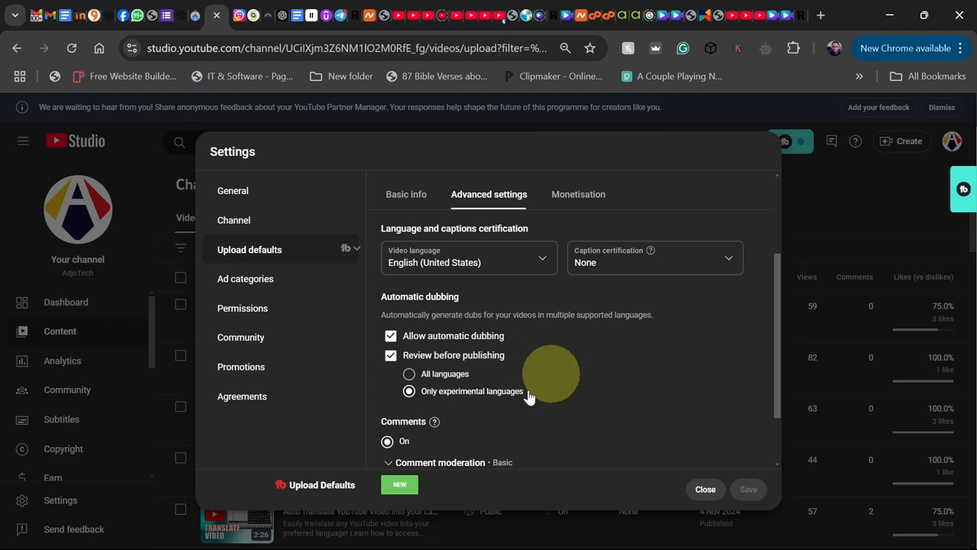
{"action": "mouse_move", "coordinate": [428, 404]}
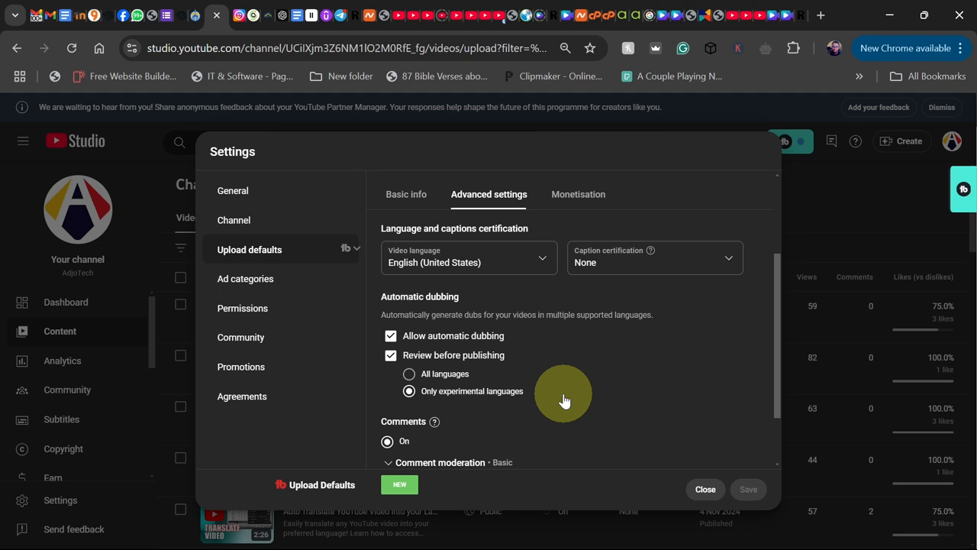
{"action": "mouse_move", "coordinate": [454, 413]}
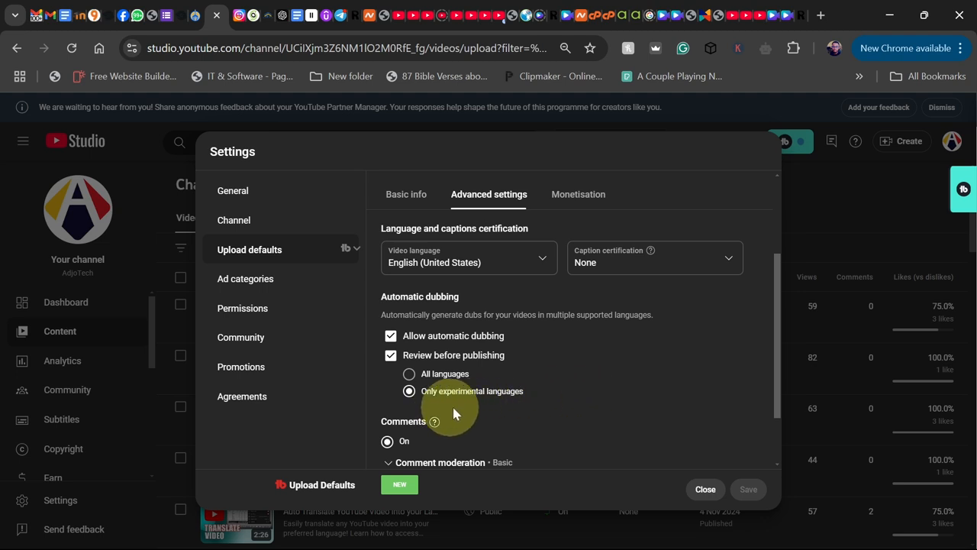
{"action": "mouse_move", "coordinate": [579, 406]}
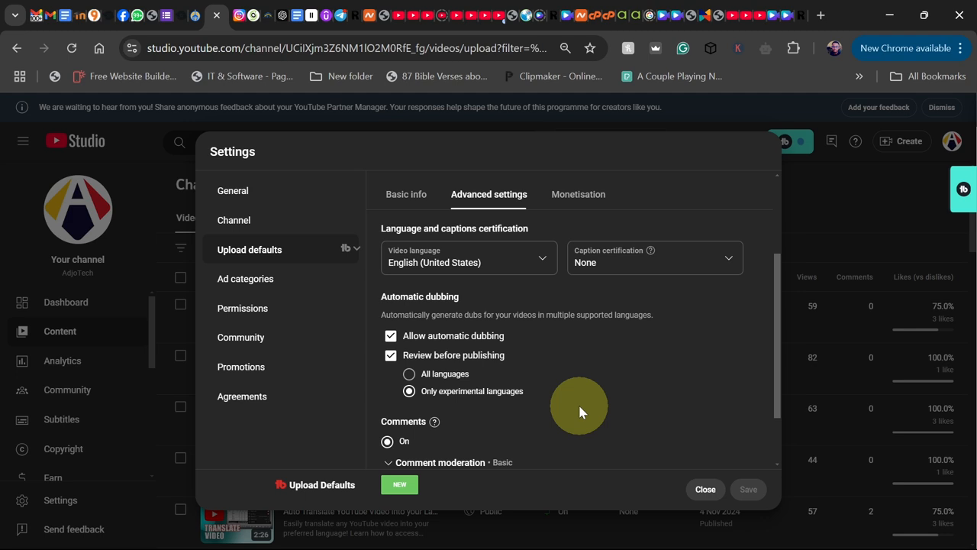
{"action": "mouse_move", "coordinate": [561, 366]}
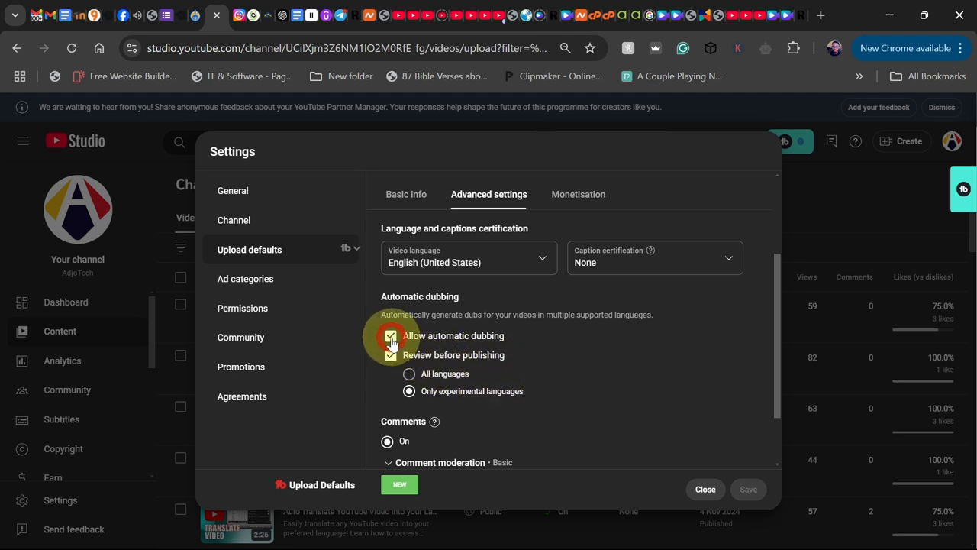
{"action": "left_click", "coordinate": [390, 335]}
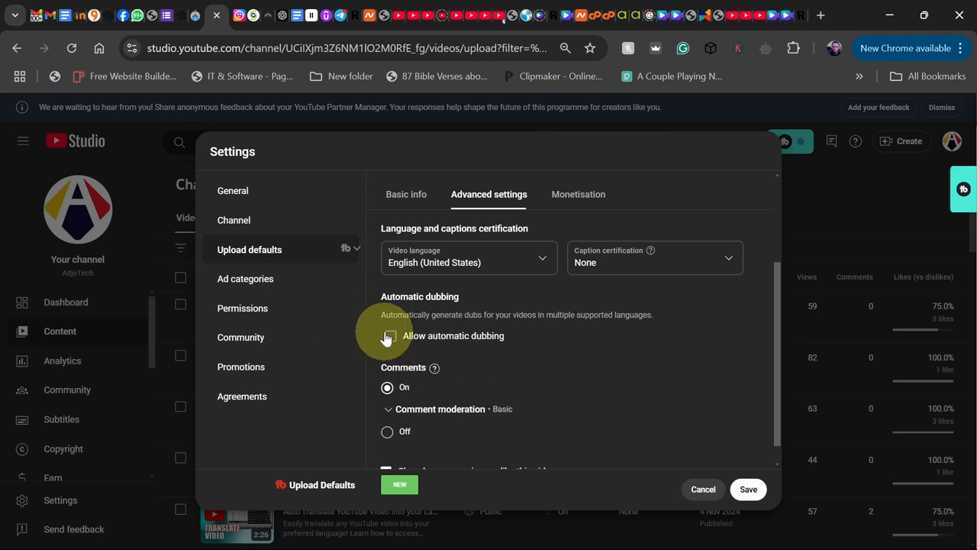
{"action": "left_click", "coordinate": [390, 336]}
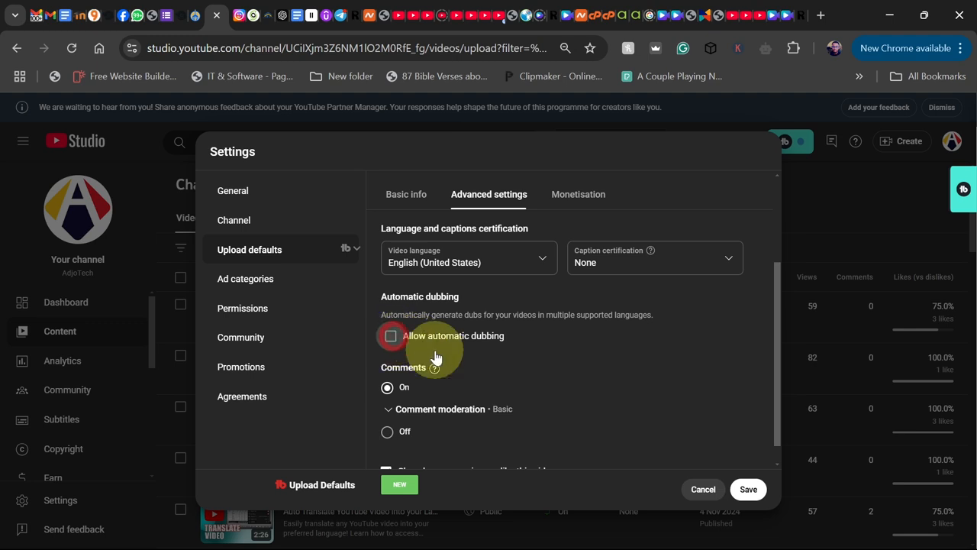
{"action": "left_click", "coordinate": [390, 335]}
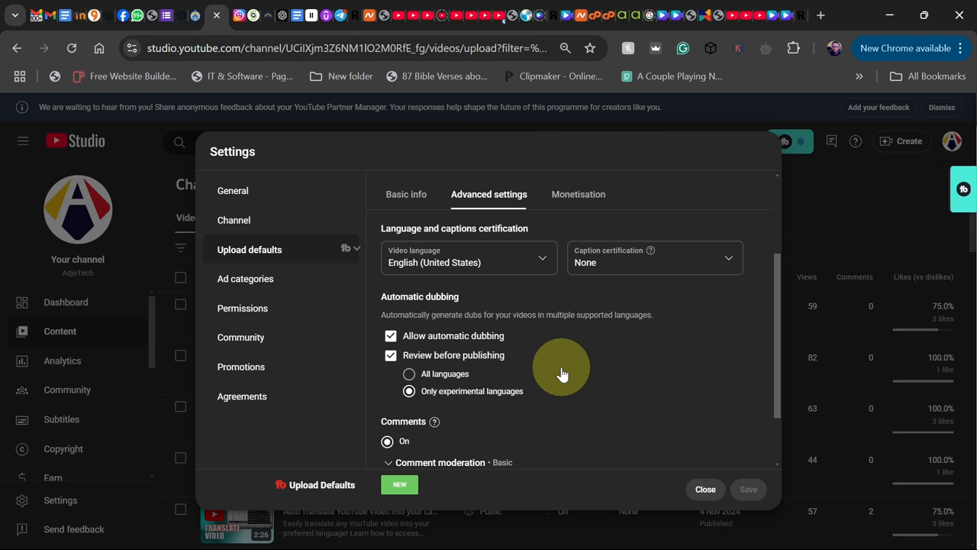
{"action": "mouse_move", "coordinate": [511, 313]}
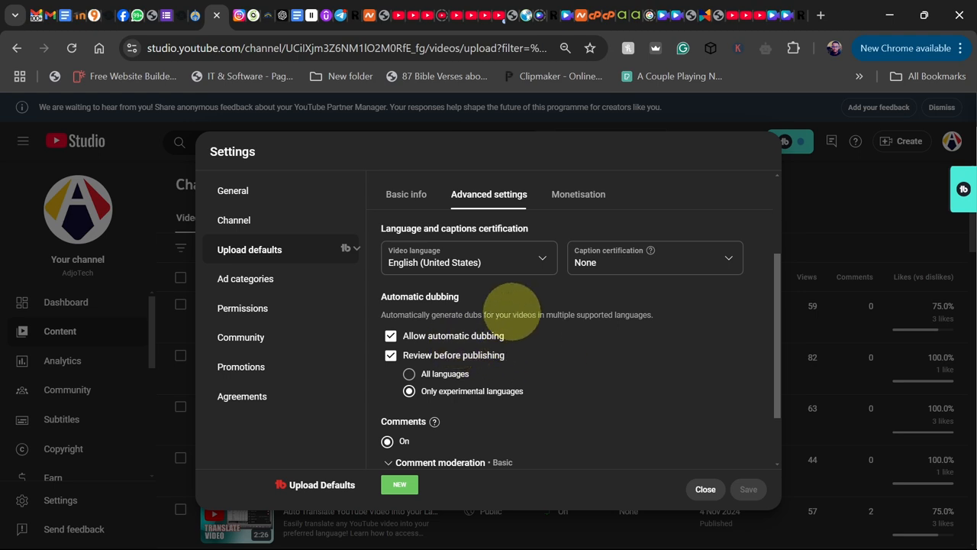